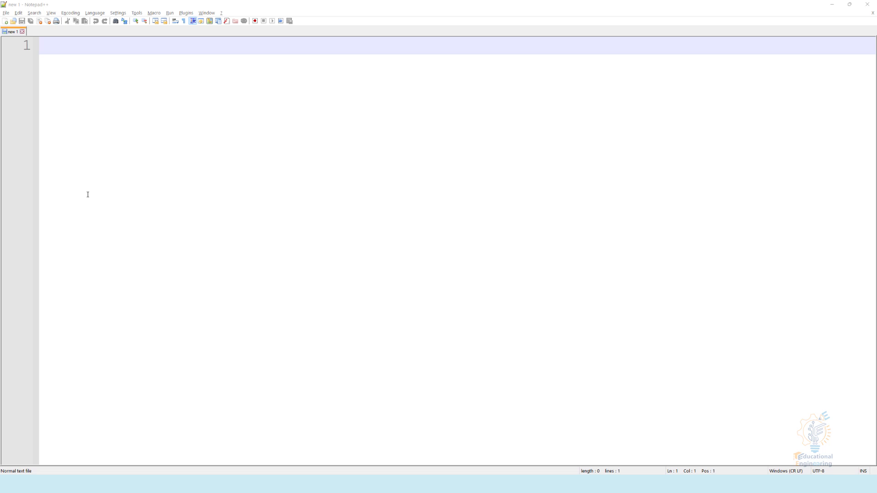
# Write #include <stdio.h> with an empty void main(void) and set the language to C
pyautogui.write('#in')
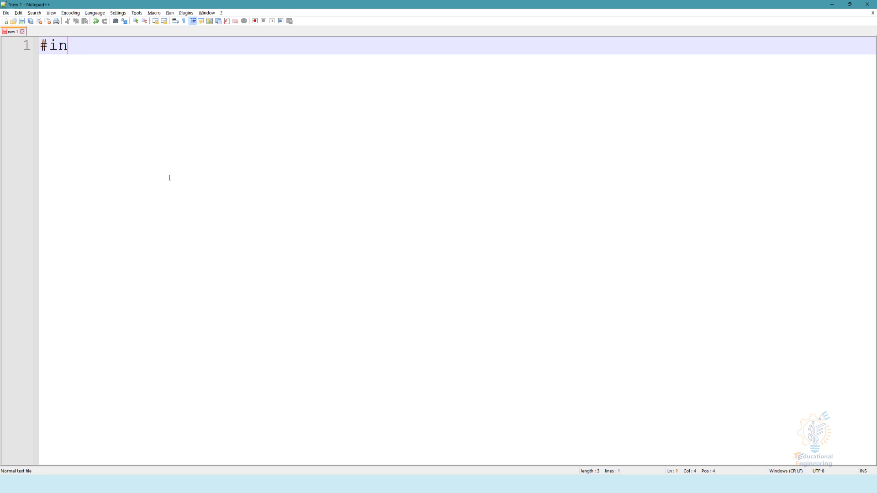
pyautogui.write('clude <s>')
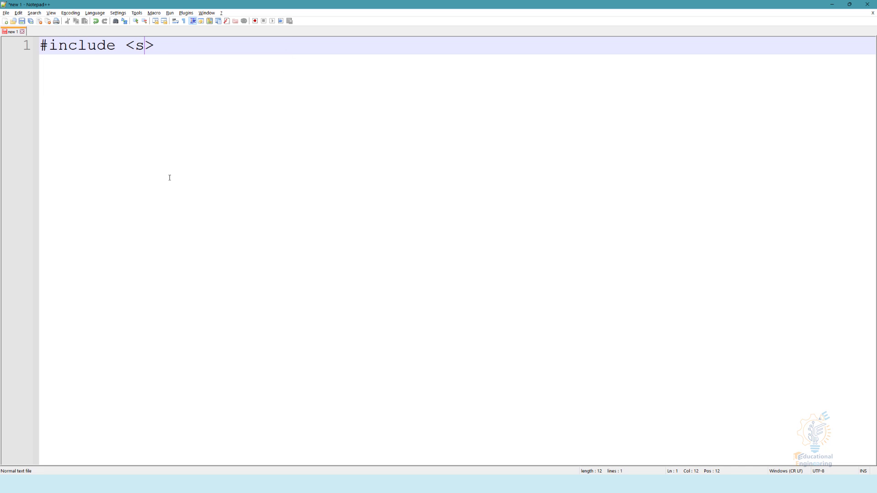
pyautogui.write('tdio.g')
pyautogui.write('void mai')
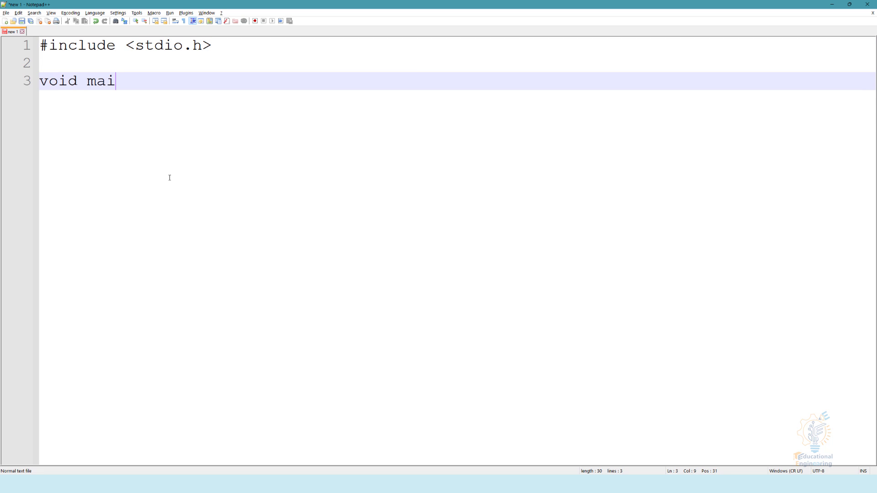
pyautogui.write('n(){ }')
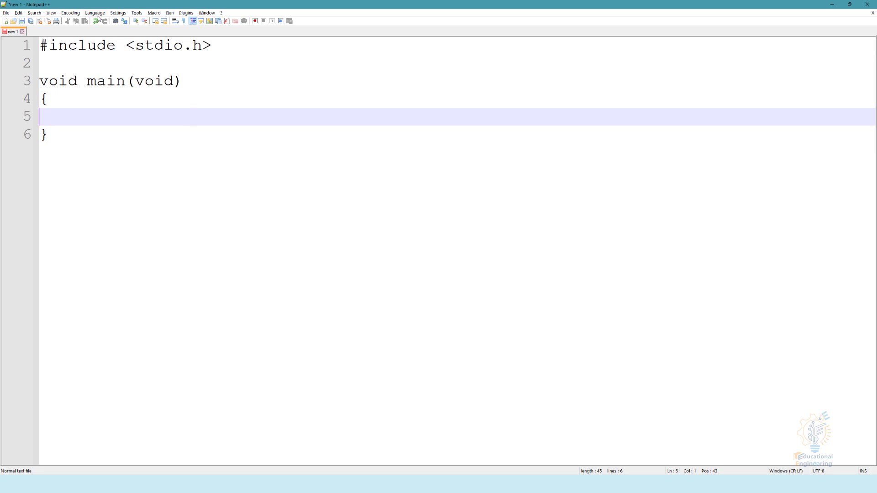
pyautogui.click(94, 13)
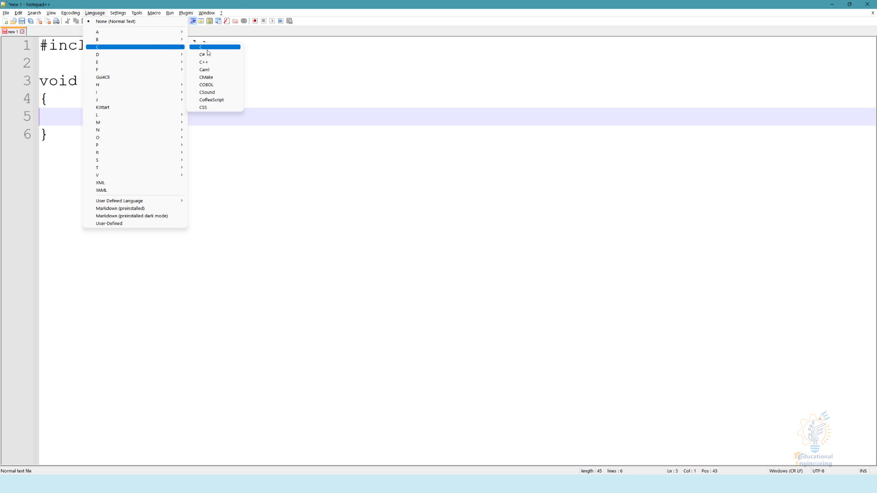
pyautogui.click(200, 46)
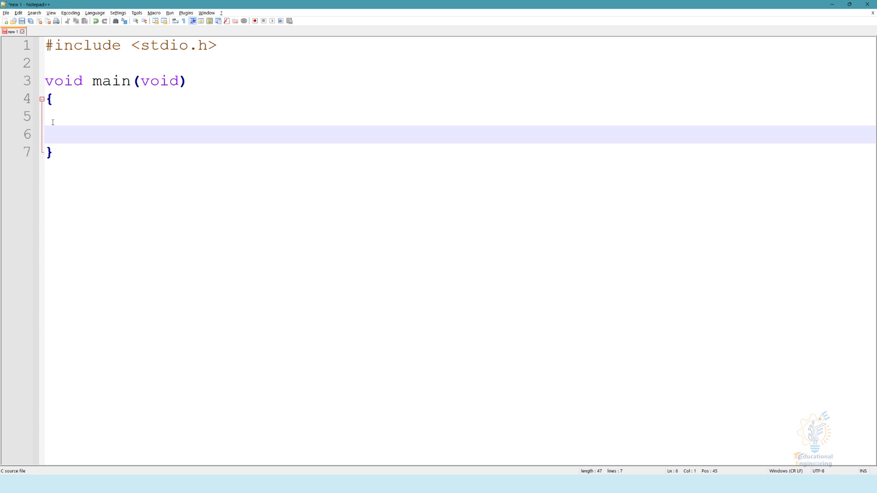
# Add printf("X == Y"); inside main, with int x=10; and int y=5; above it
pyautogui.write('p')
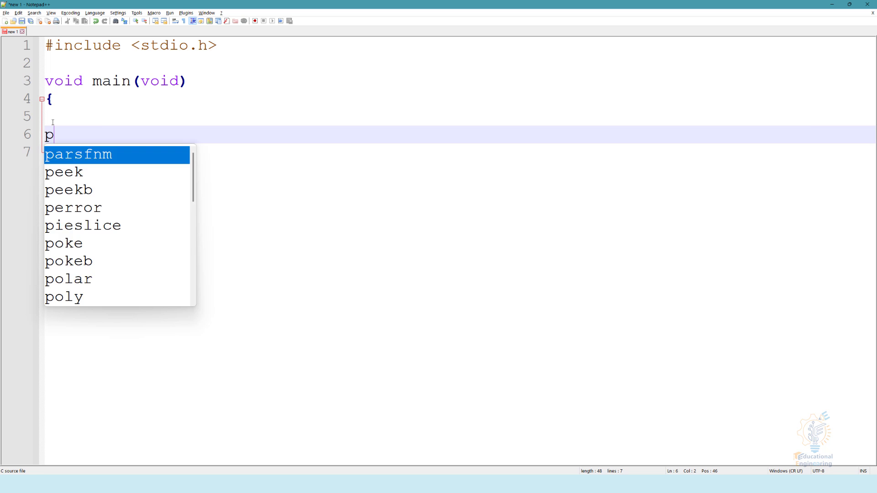
pyautogui.write('rintf')
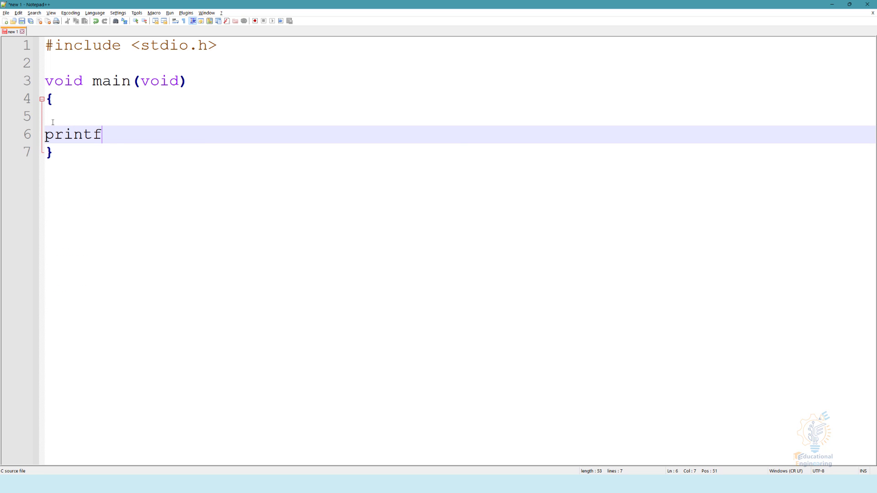
pyautogui.write('("");')
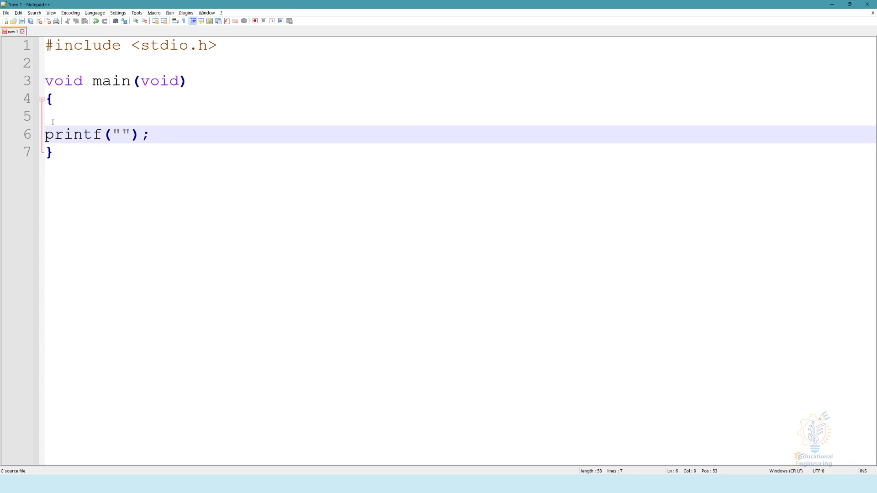
pyautogui.click(119, 134)
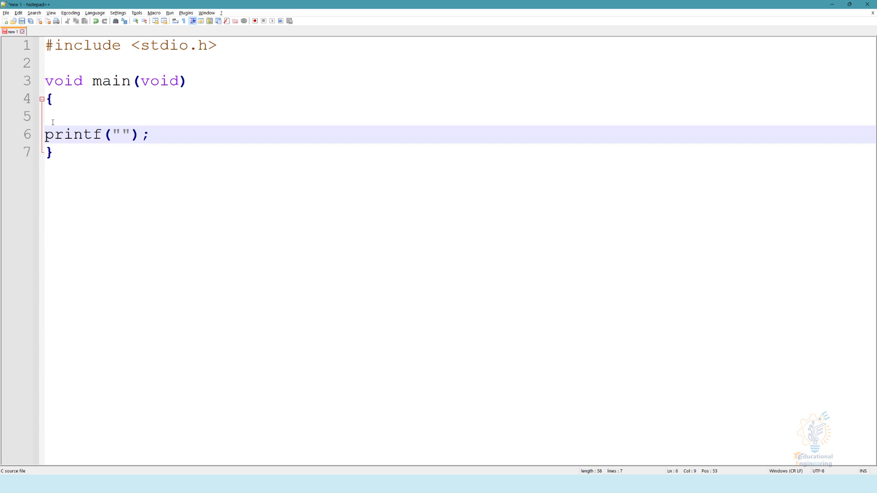
pyautogui.moveTo(35, 128)
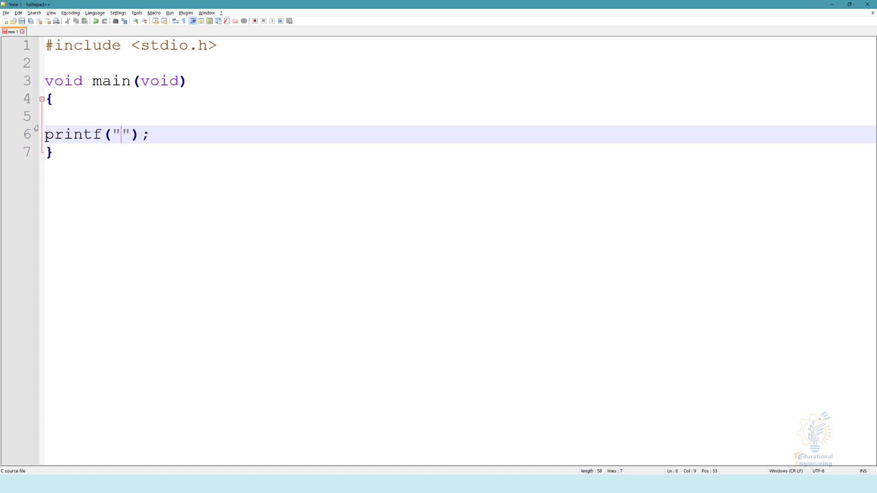
pyautogui.write('X')
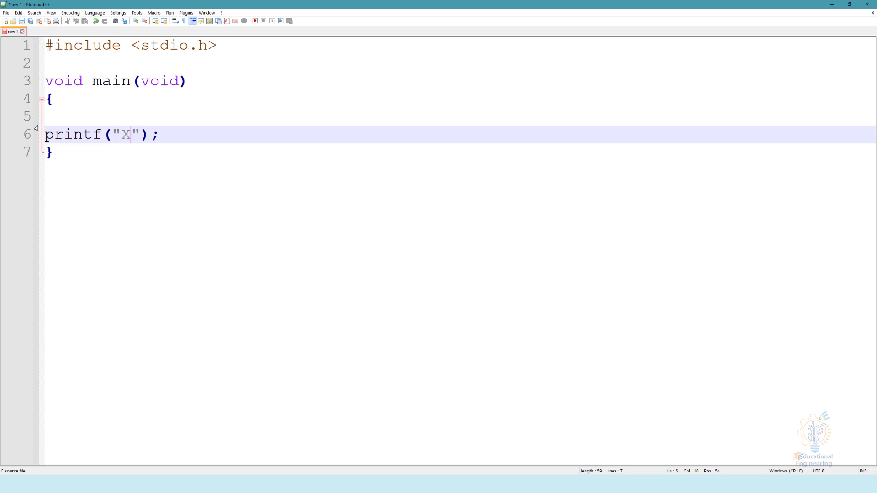
pyautogui.write('== Y')
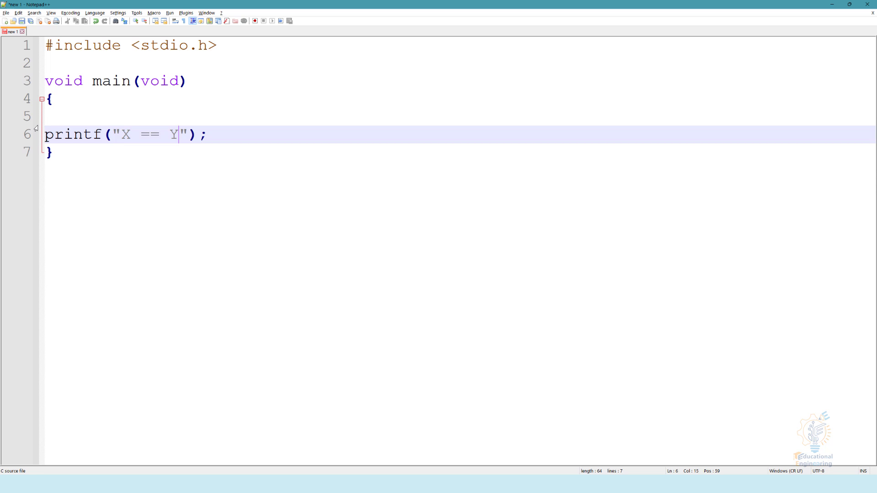
pyautogui.write('int x')
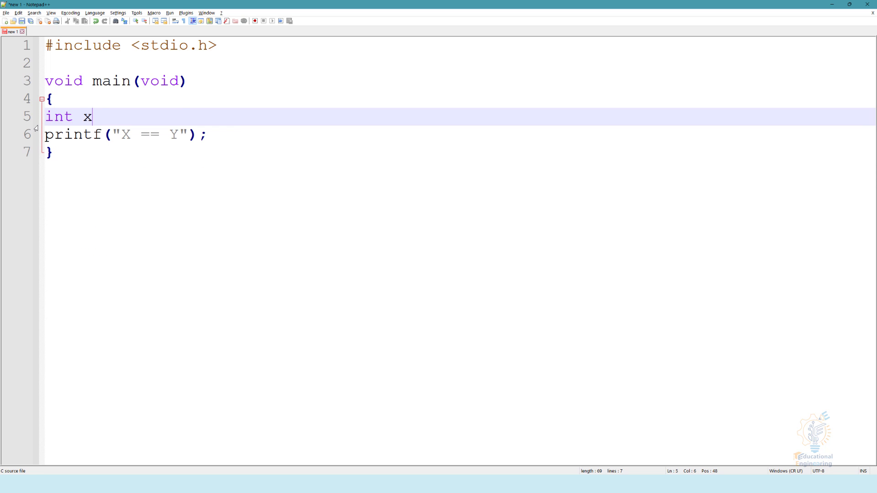
pyautogui.write('=10;')
pyautogui.write('int y=')
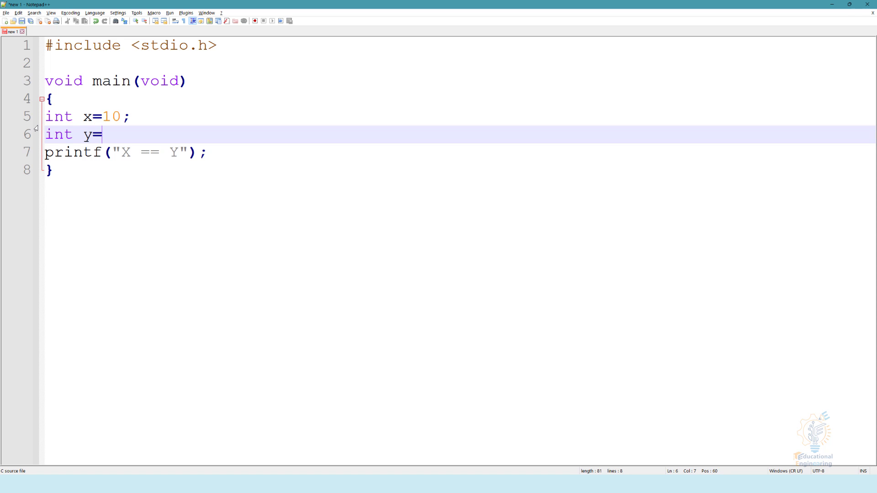
pyautogui.write('5;')
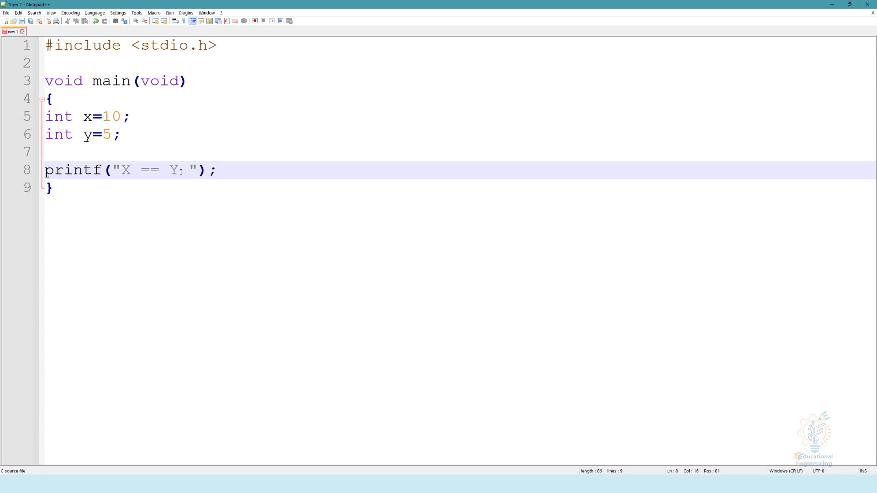
# Change the printf format to "(X == Y) = %d" with x==y as the argument
pyautogui.press('Backspace')
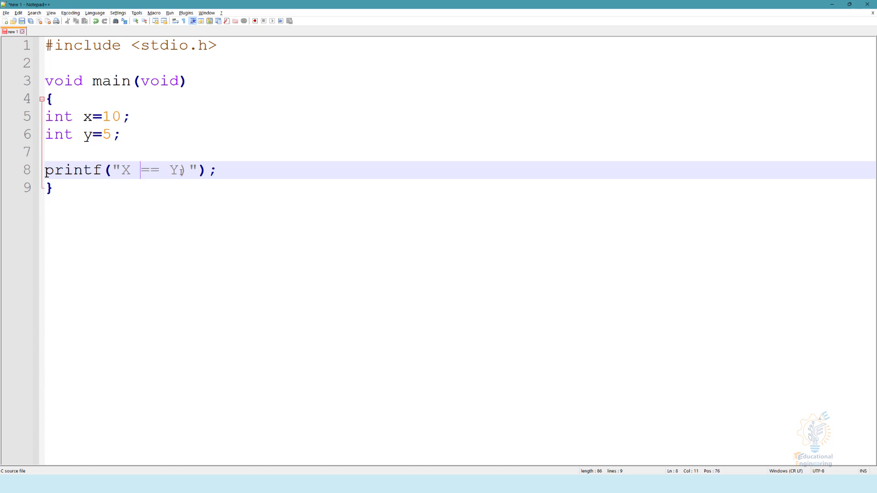
pyautogui.write('(')
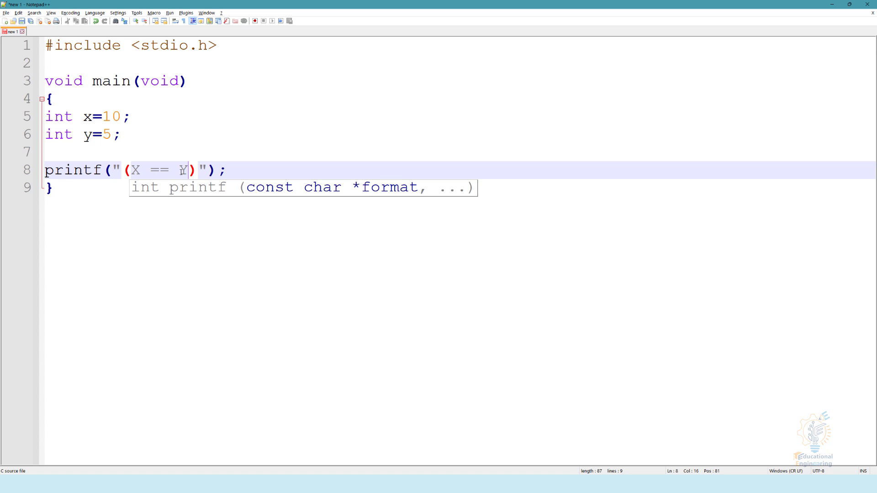
pyautogui.write('=')
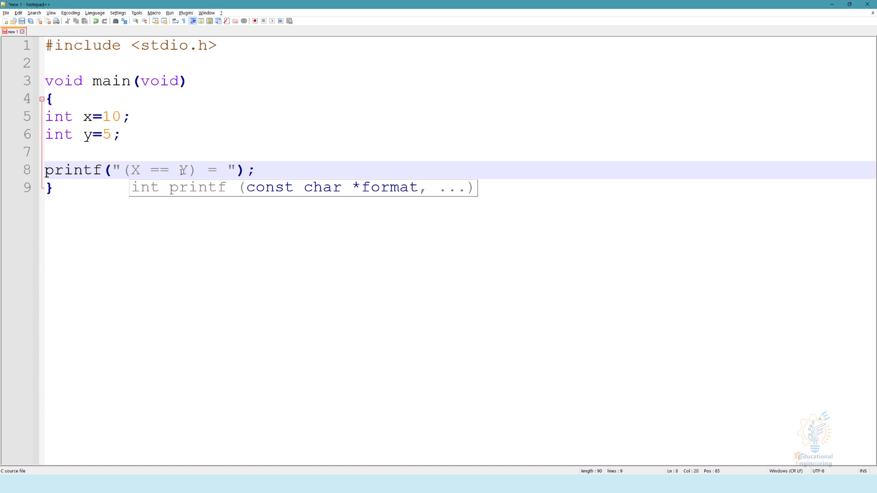
pyautogui.write('%d",')
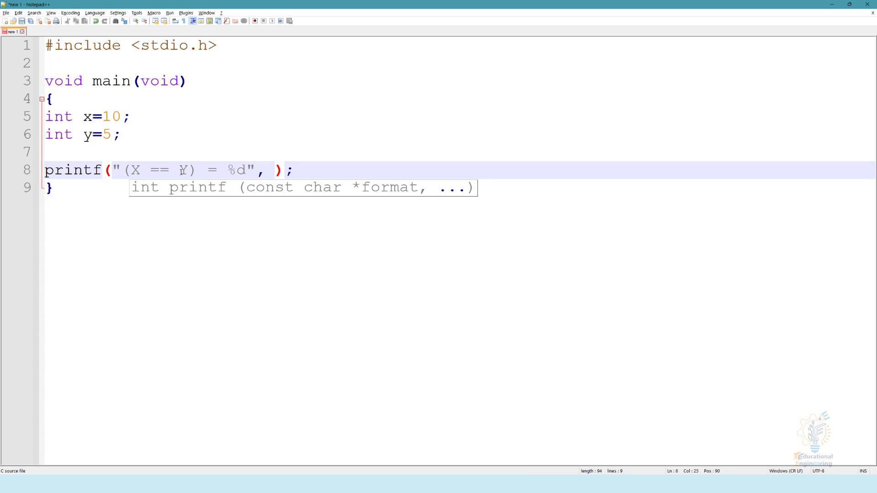
pyautogui.write('x==')
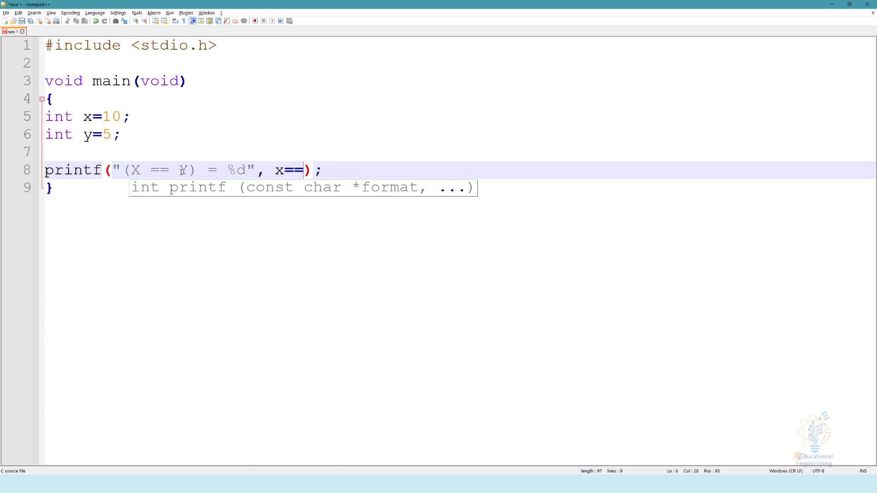
pyautogui.write('y')
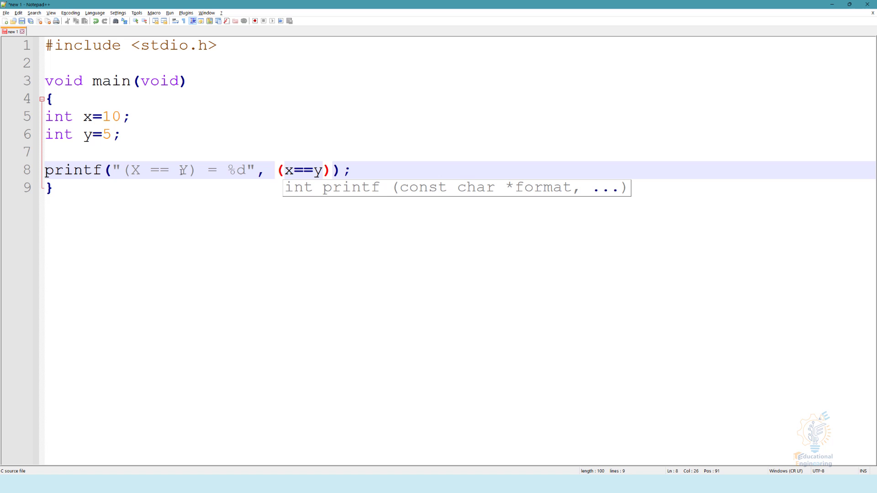
pyautogui.click(278, 170)
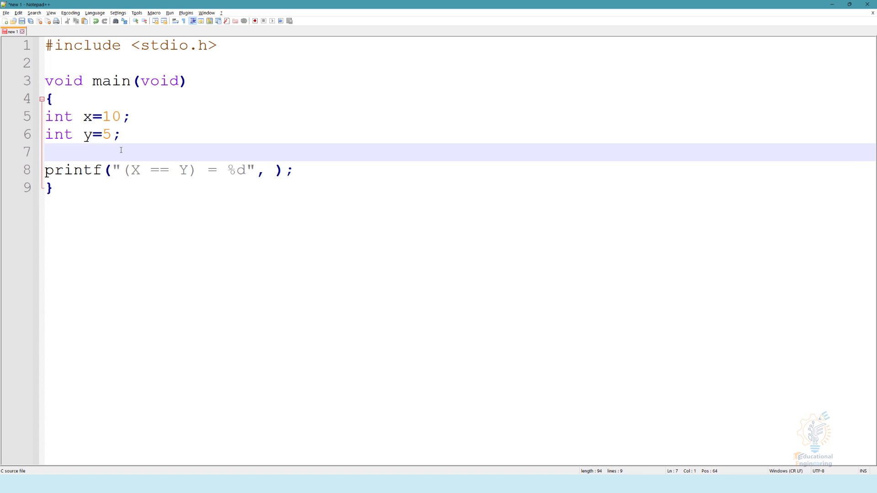
# Replace the temporary variable int m = (x==y) with (x==y) directly in printf
pyautogui.write('int')
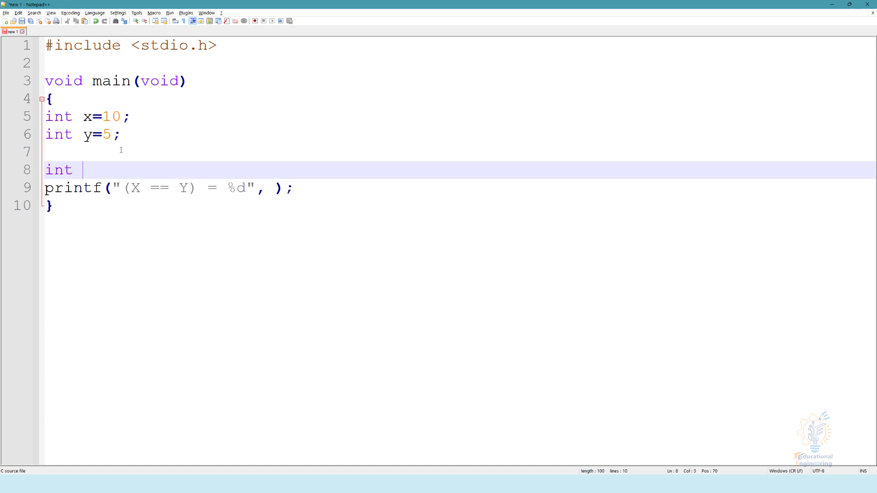
pyautogui.write('m = (x==y);')
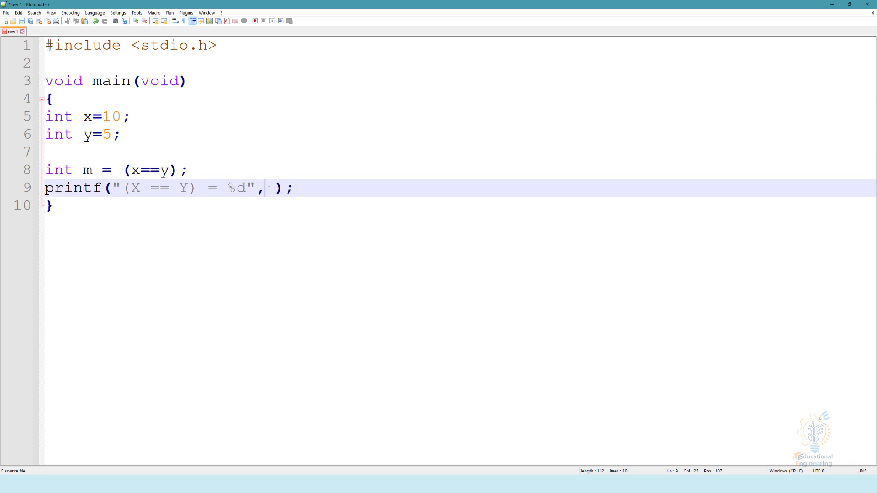
pyautogui.write('m')
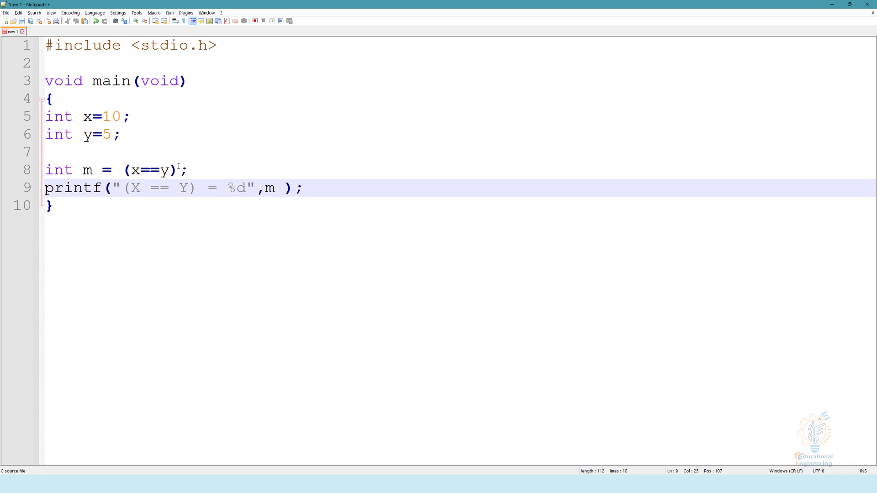
pyautogui.moveTo(206, 181)
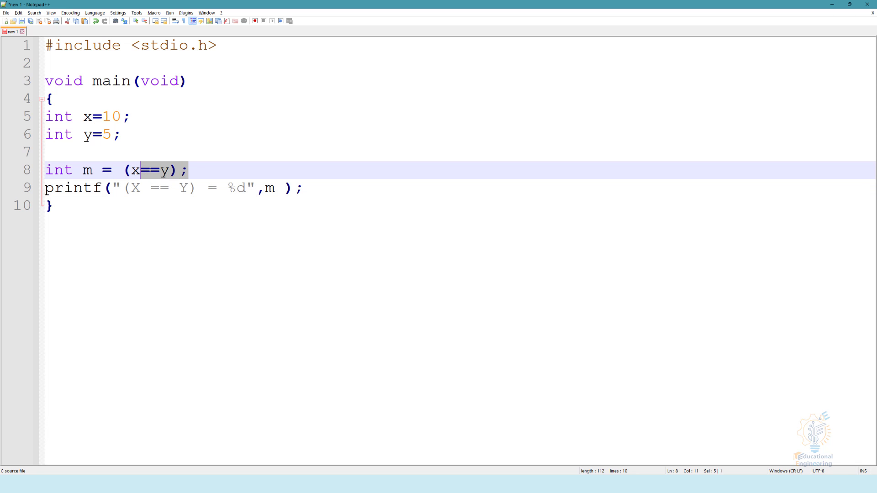
pyautogui.press('Delete')
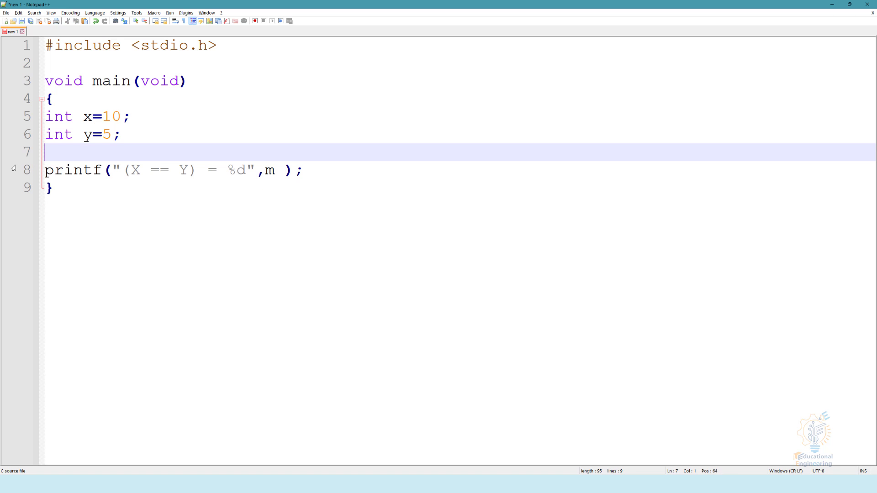
pyautogui.doubleClick(269, 170)
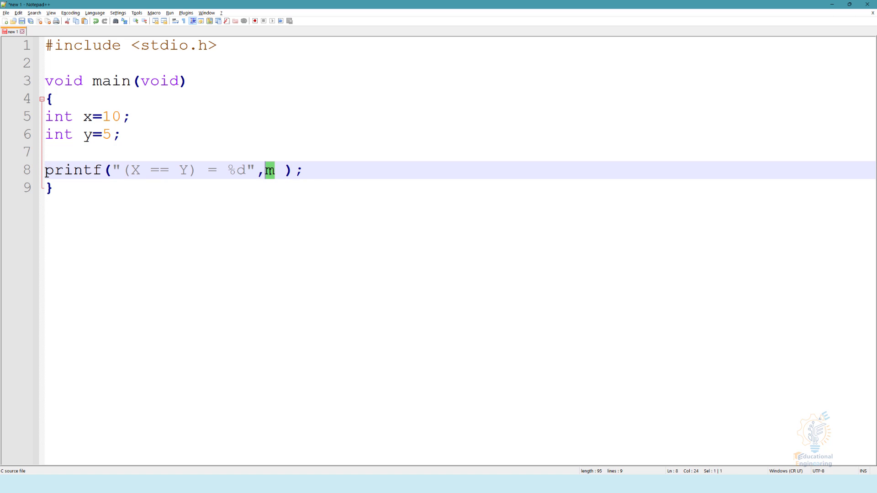
pyautogui.write('(x==y)')
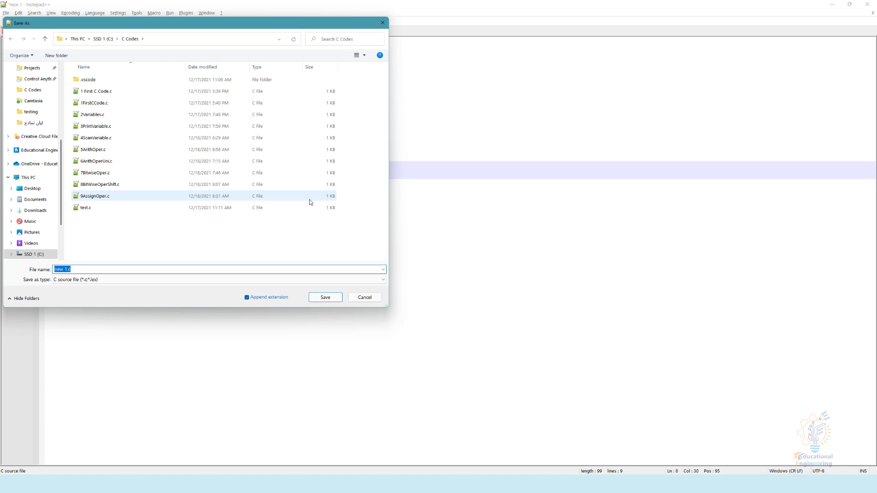
# Save the program as 10LogRatOper.c in the C Codes folder
pyautogui.write('10')
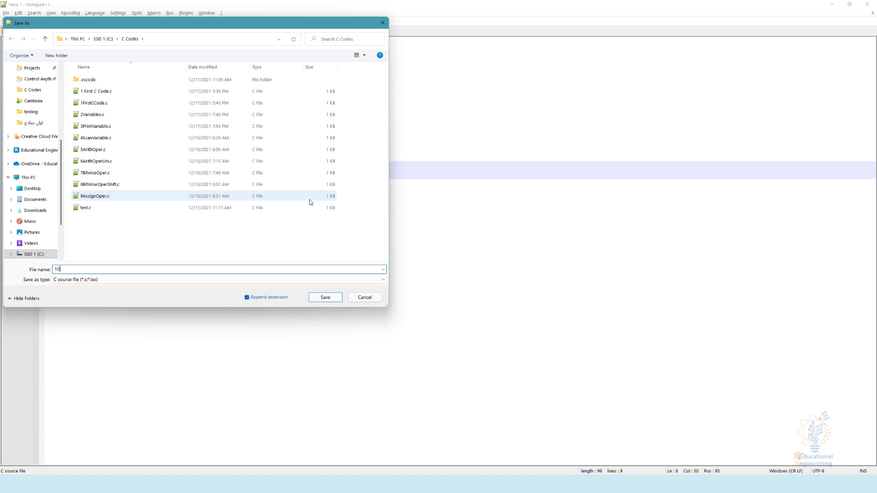
pyautogui.write('Log')
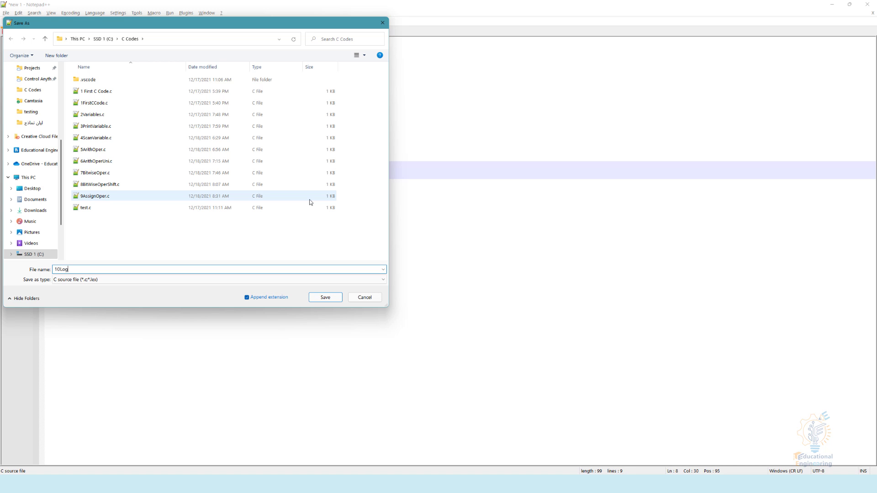
pyautogui.write('Rat')
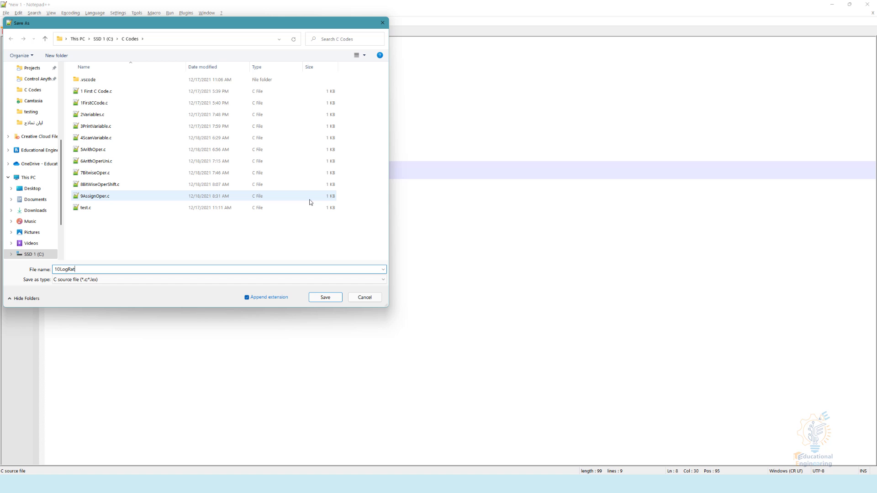
pyautogui.write('Opera')
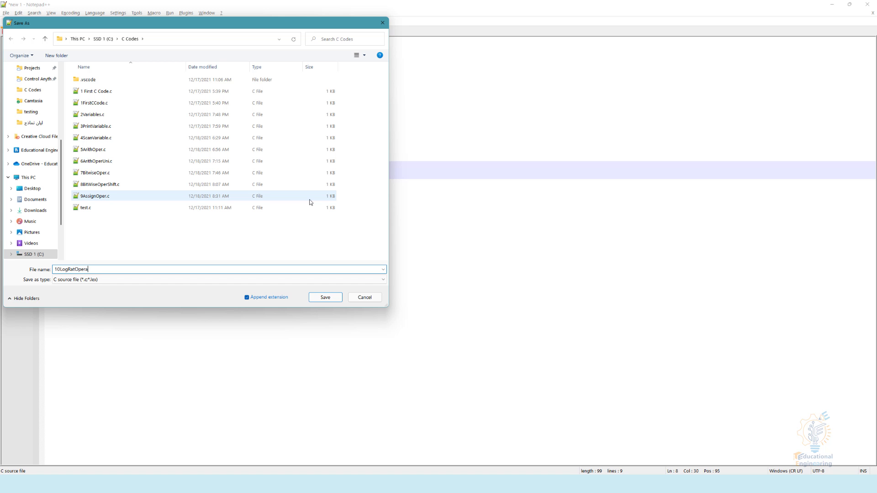
pyautogui.click(324, 297)
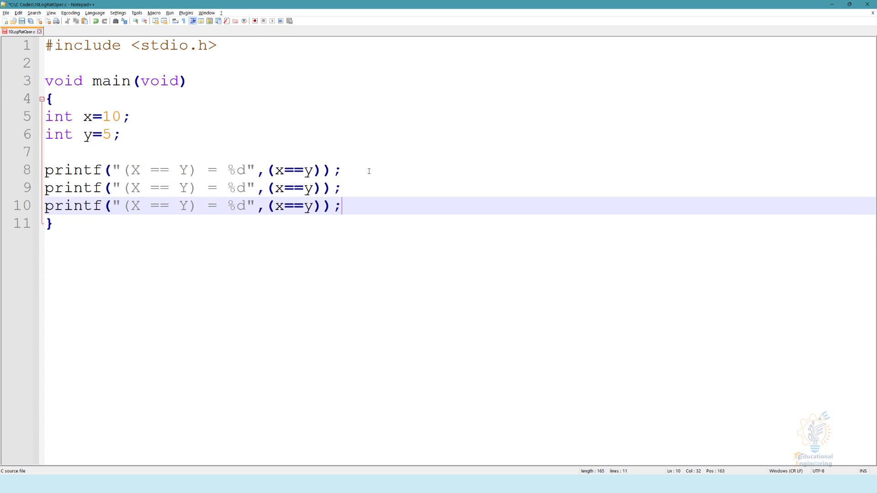
# Duplicate the printf line and change a later copy's operator to &&
pyautogui.press('Enter')
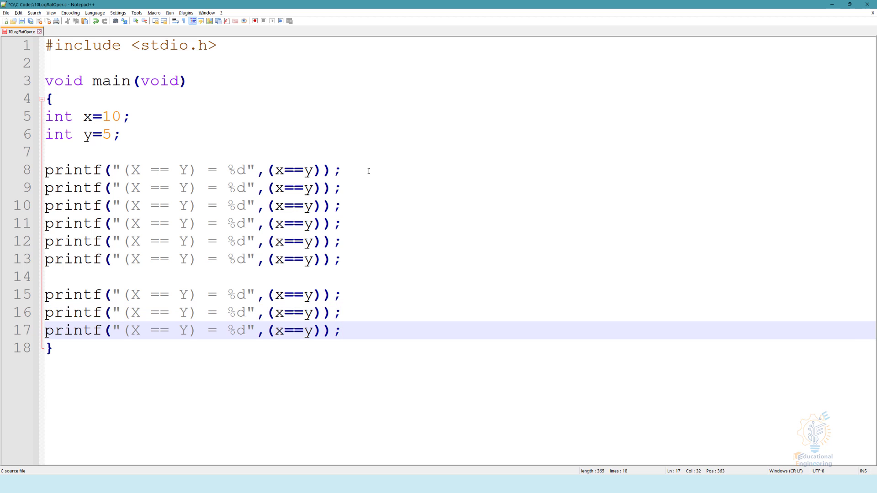
pyautogui.click(342, 331)
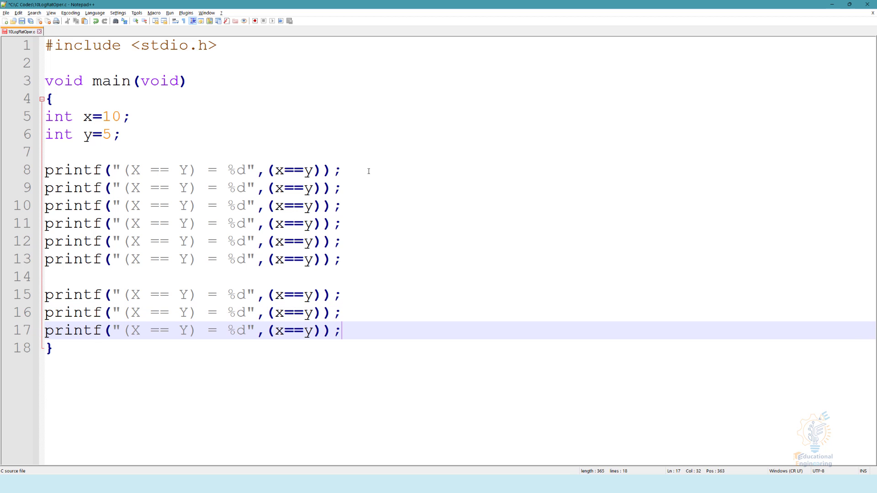
pyautogui.moveTo(210, 210)
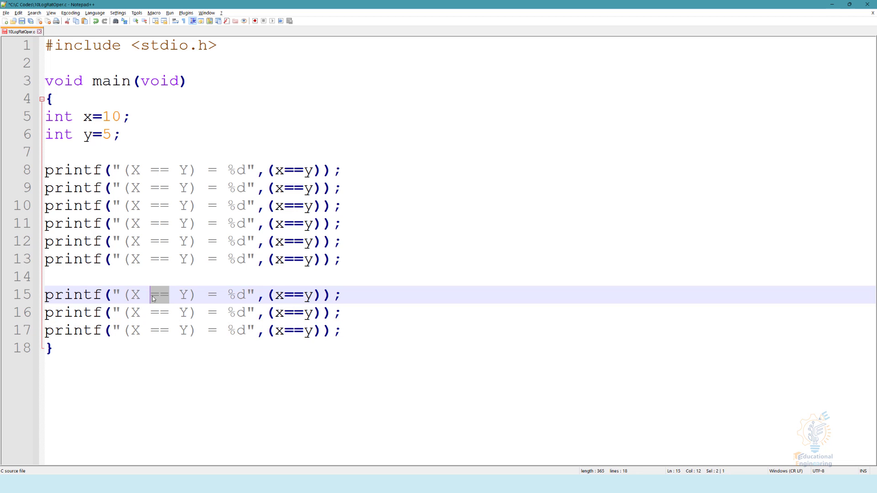
pyautogui.write('&&')
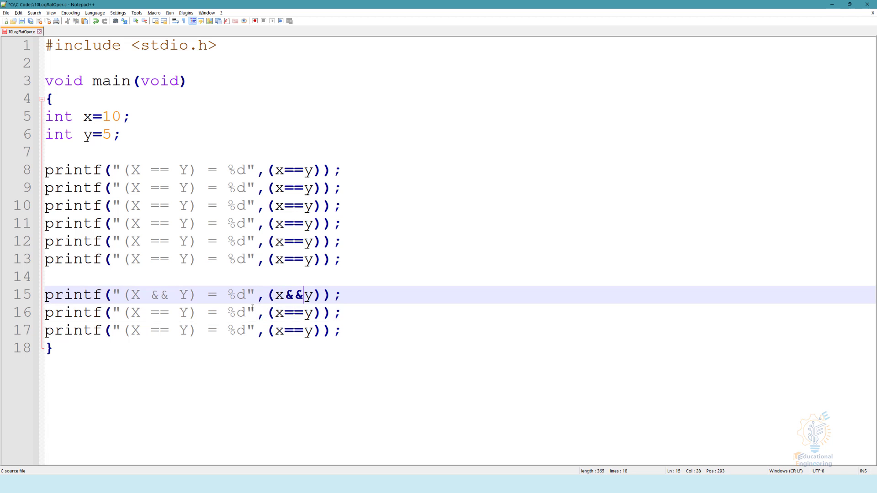
pyautogui.doubleClick(159, 312)
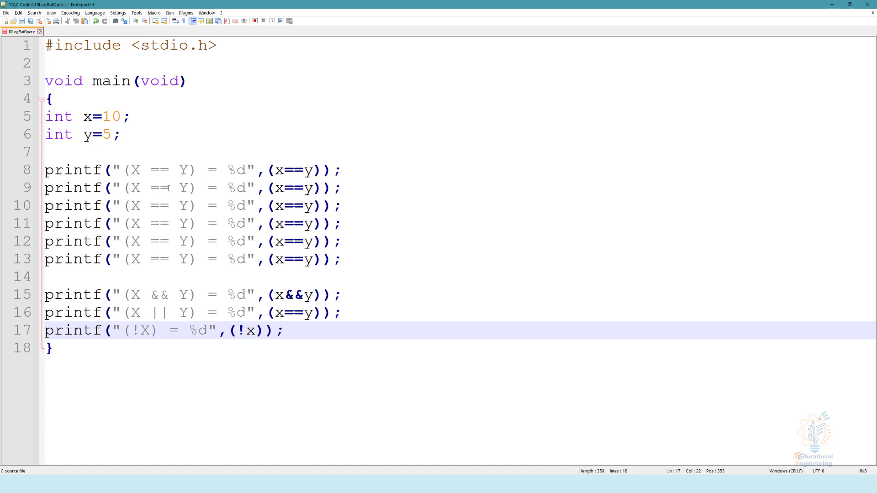
# Change the operators on lines 9–13 to !=, >, >=, < and <=
pyautogui.click(151, 187)
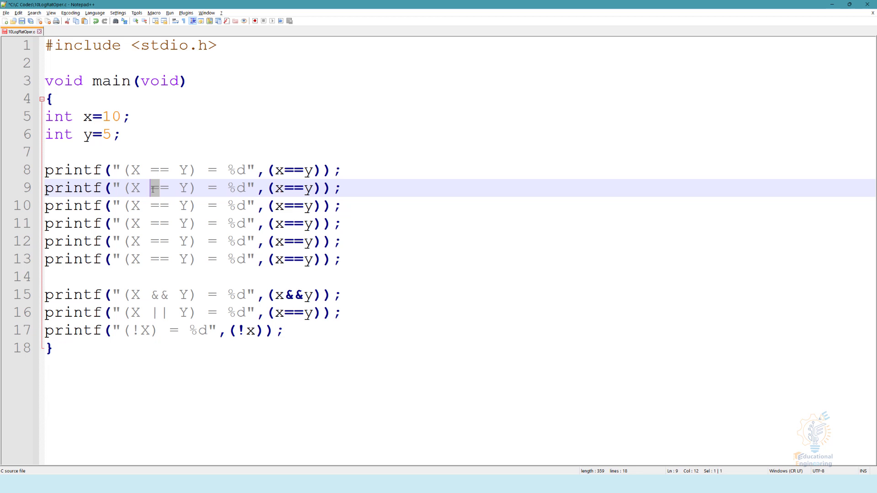
pyautogui.write('!=')
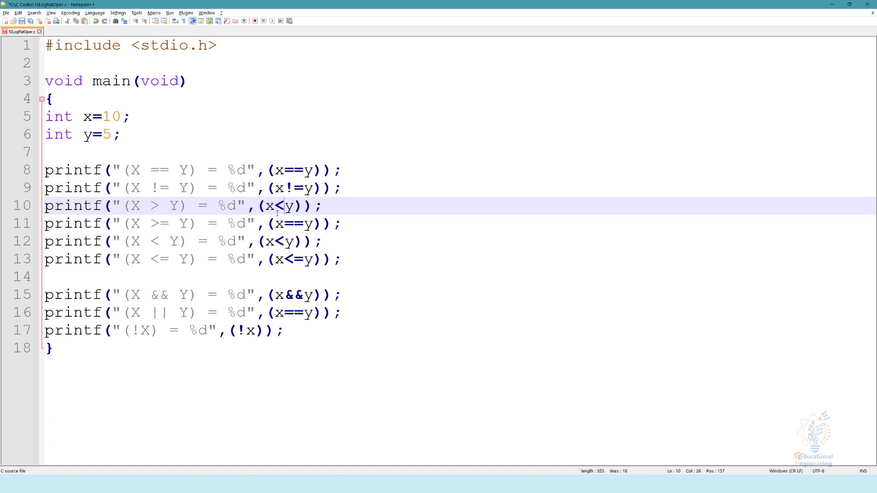
pyautogui.write('>')
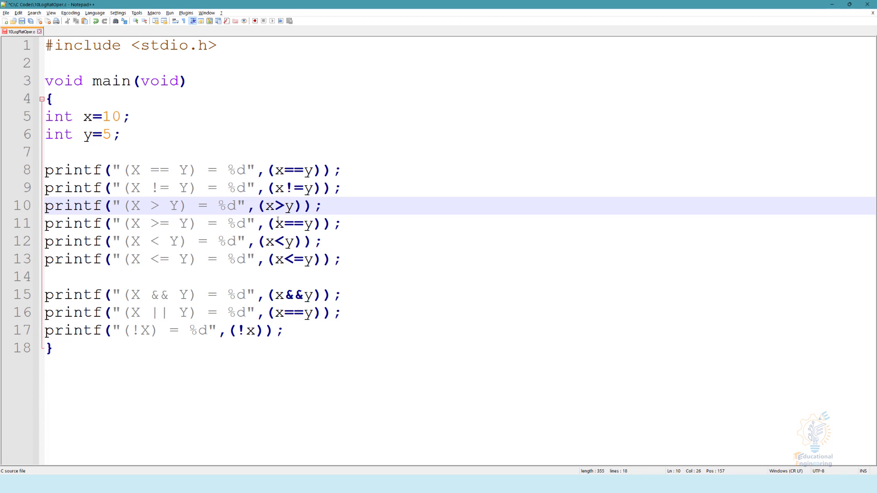
pyautogui.click(291, 223)
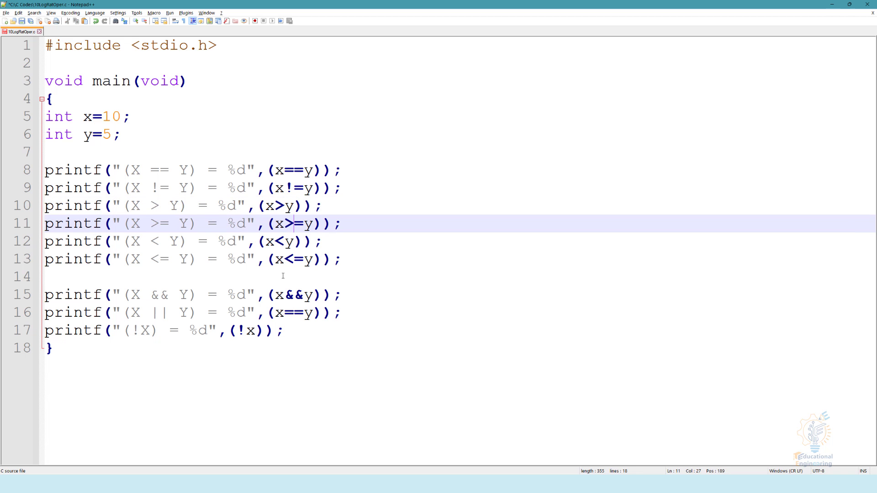
pyautogui.moveTo(266, 287)
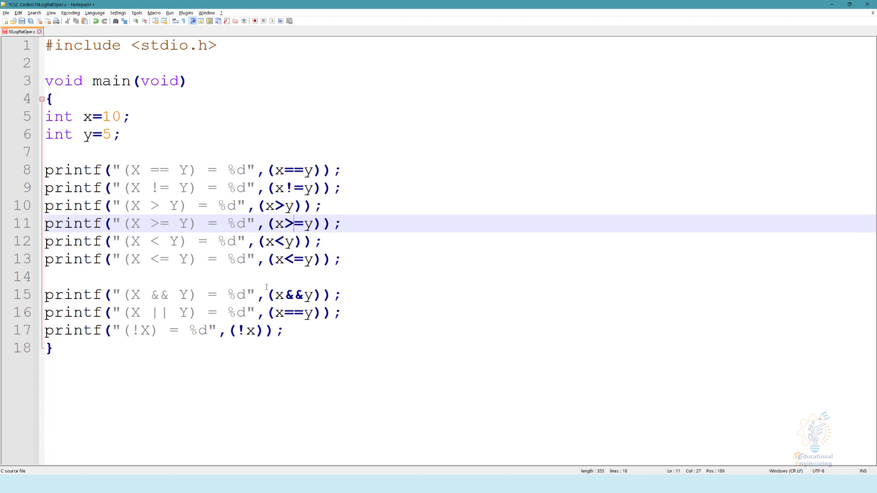
pyautogui.moveTo(246, 271)
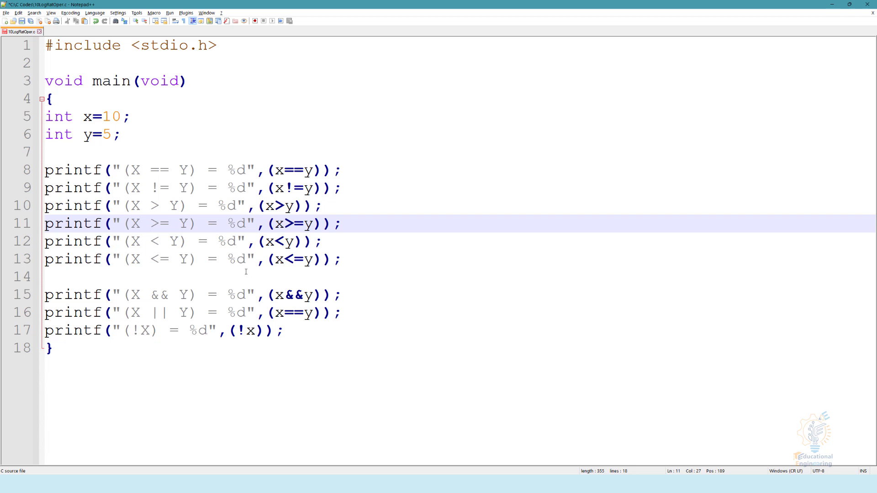
pyautogui.write('\\')
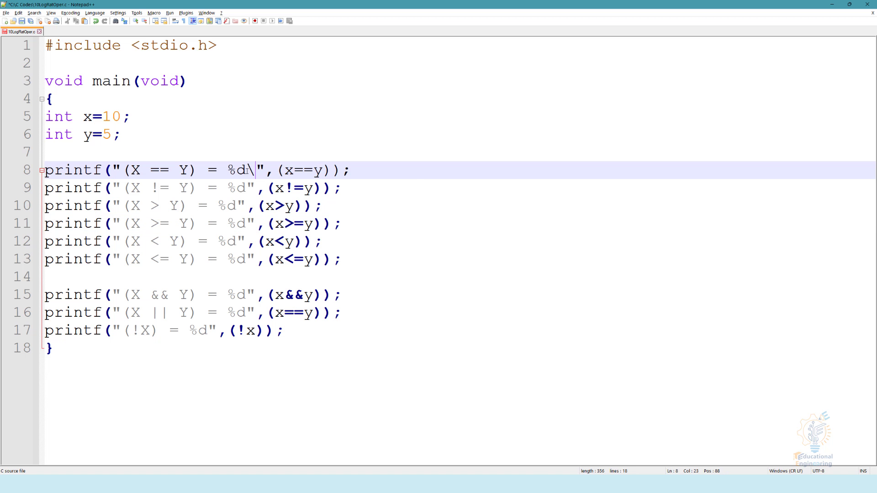
# Append a \n newline to every printf format string and save the file
pyautogui.write('n')
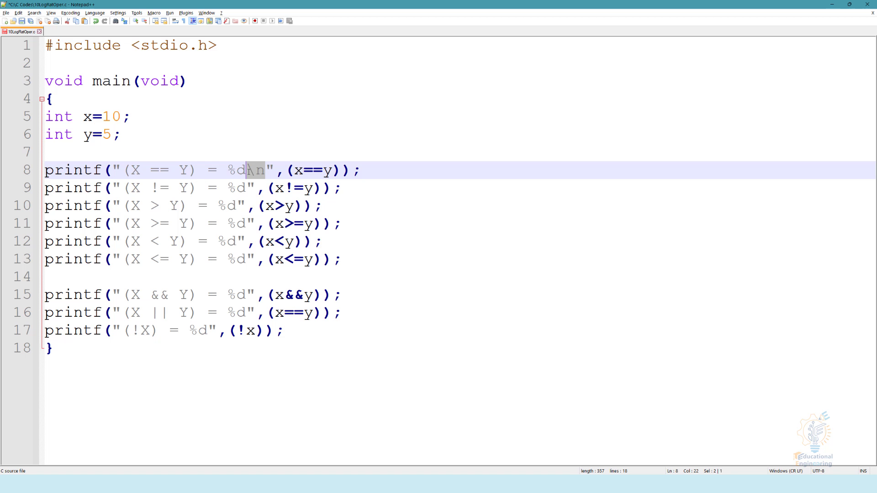
pyautogui.write('\\n')
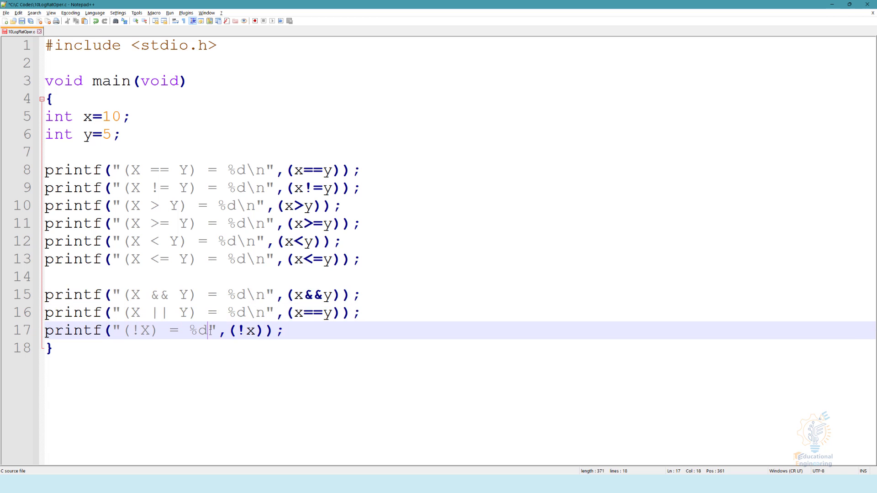
pyautogui.write('\\n')
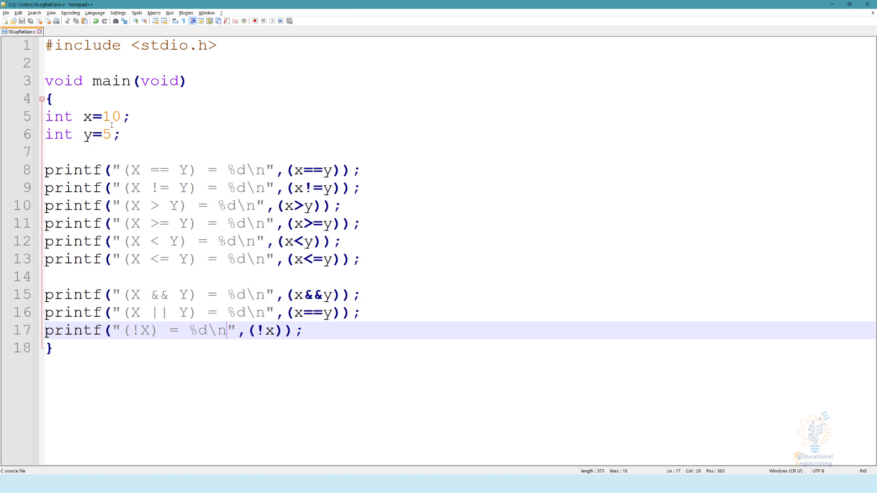
# Open a command prompt in the C Codes folder and compile 10LogRatOper.c with gcc
pyautogui.click(6, 12)
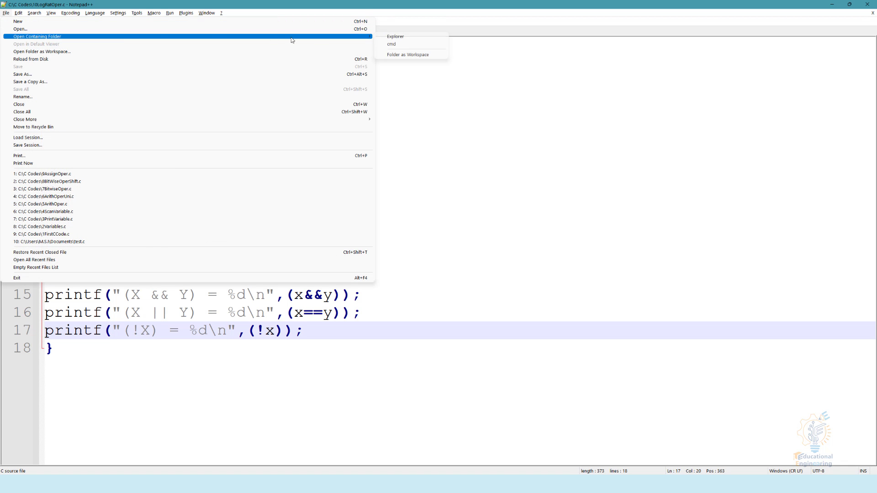
pyautogui.click(391, 44)
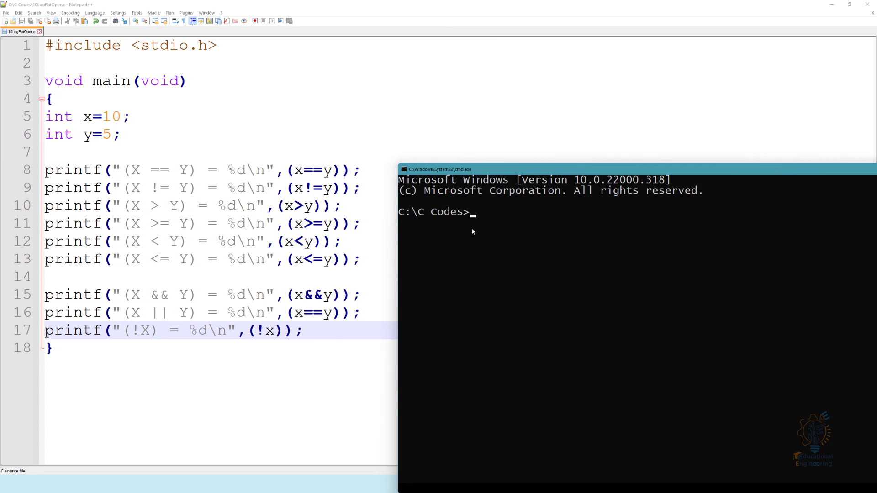
pyautogui.write('gcc 1')
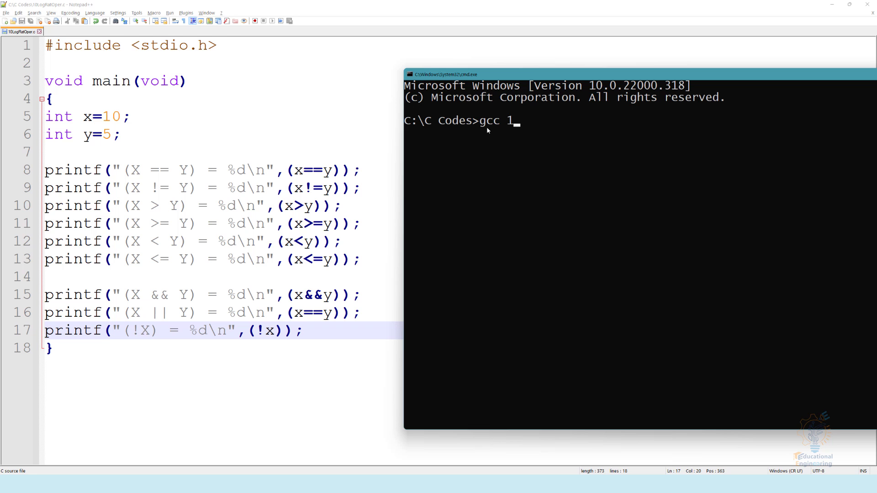
pyautogui.write('0Log')
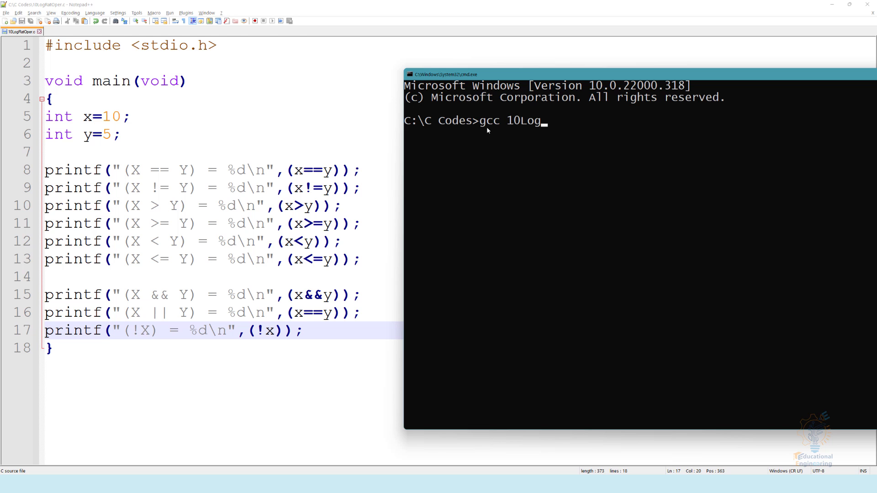
pyautogui.write('RatOP')
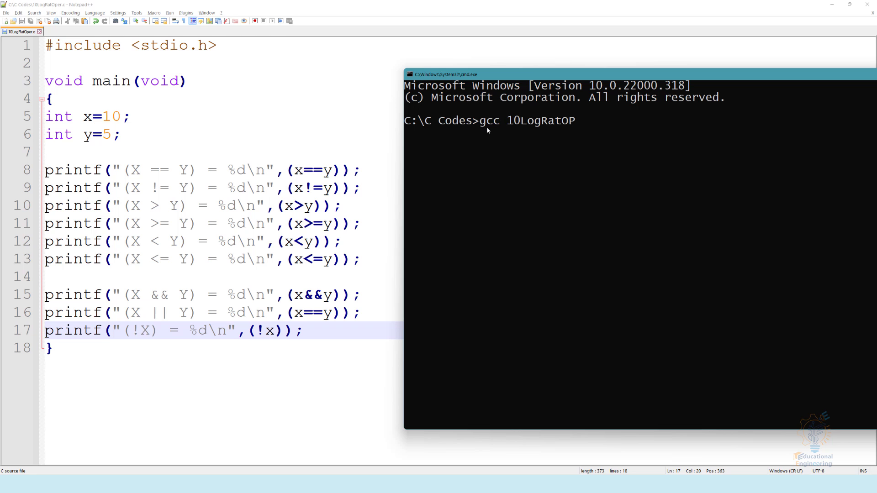
pyautogui.press('Backspace')
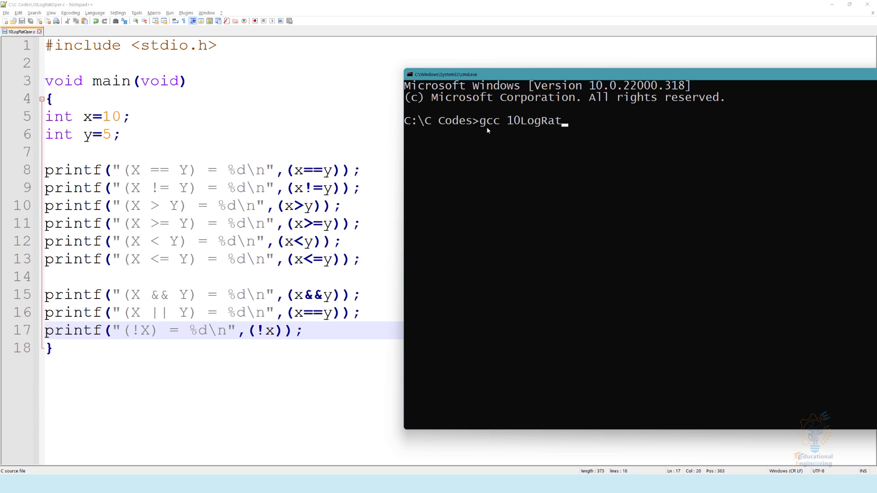
pyautogui.write('o')
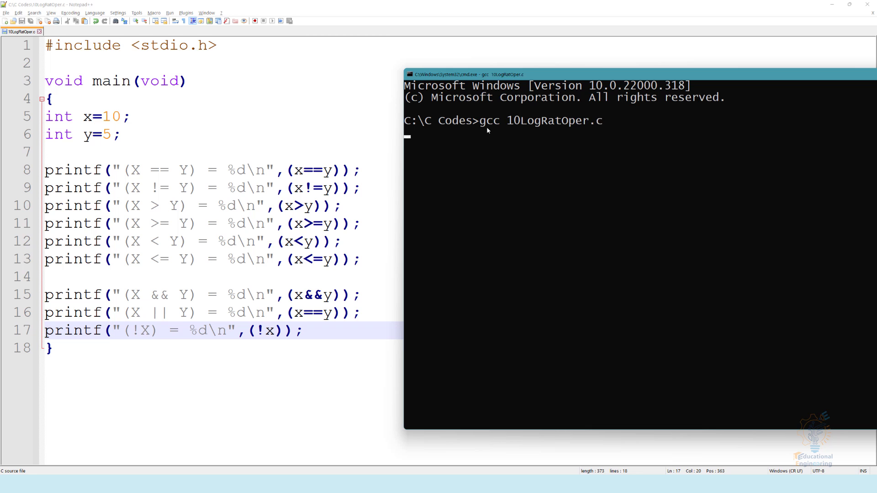
pyautogui.write('a.ex')
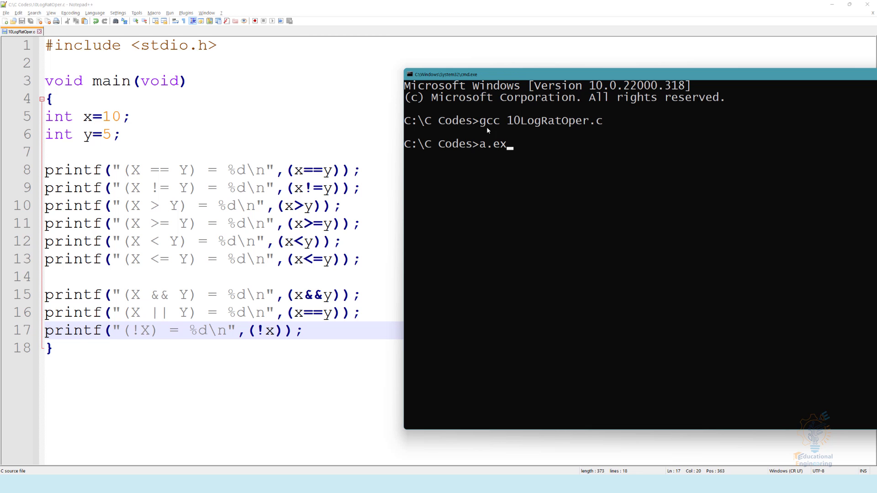
# Run a.exe and mark result values in the console output
pyautogui.press('Return')
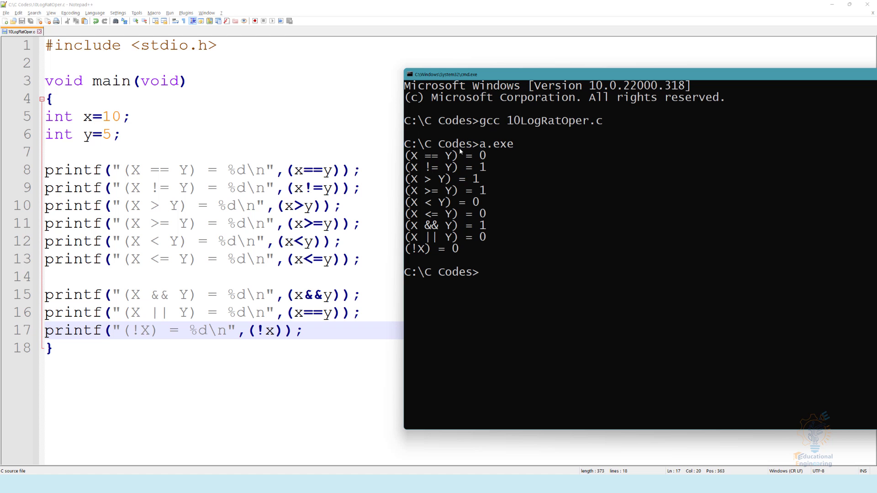
pyautogui.moveTo(137, 143)
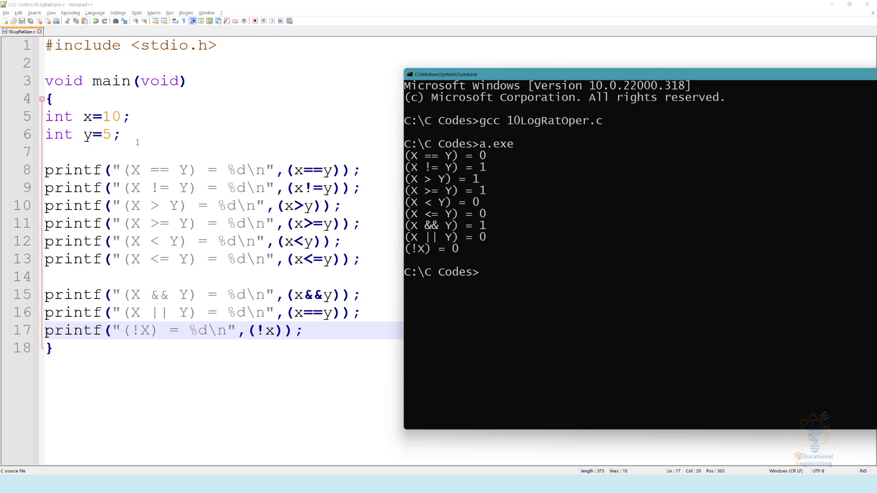
pyautogui.click(481, 155)
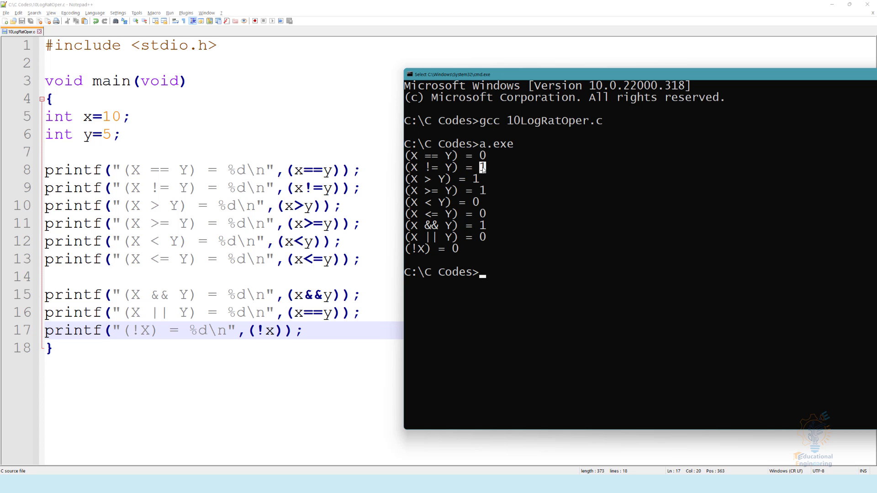
pyautogui.moveTo(428, 179)
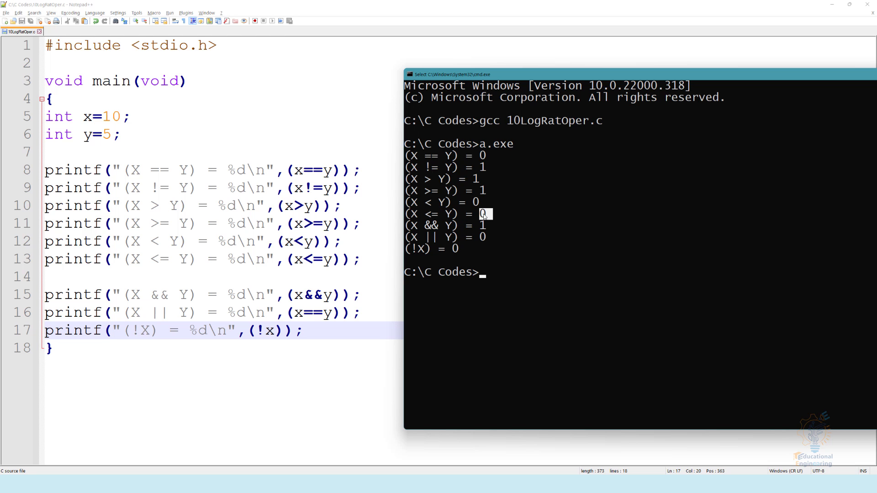
pyautogui.moveTo(416, 229)
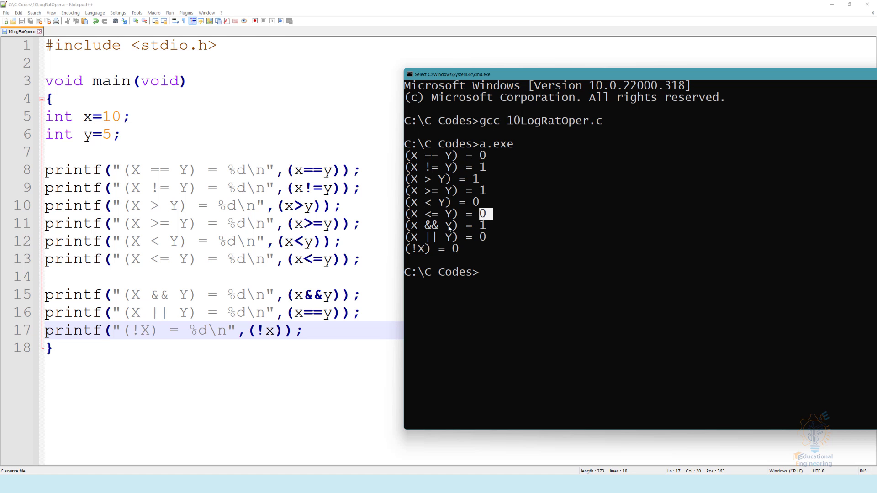
pyautogui.moveTo(438, 229)
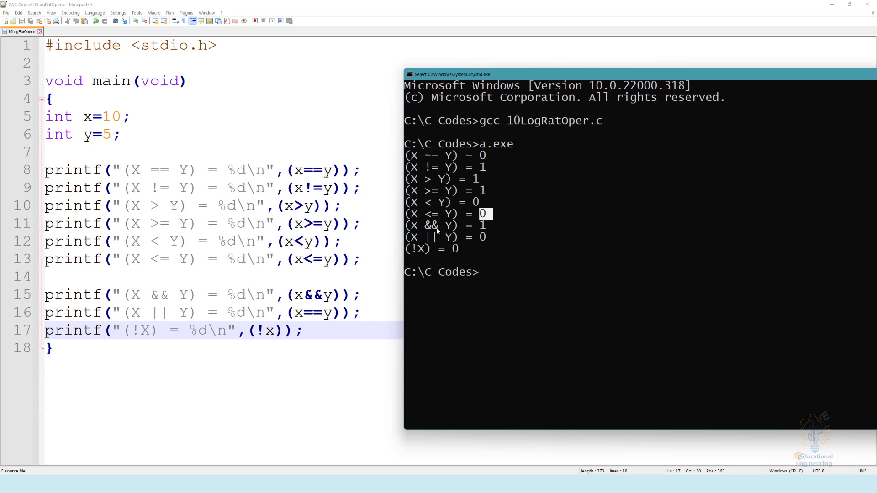
pyautogui.moveTo(415, 229)
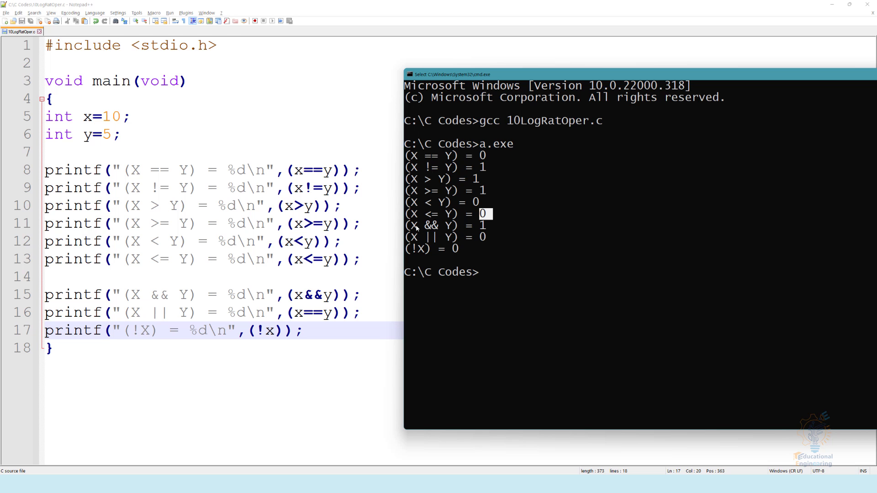
pyautogui.moveTo(448, 229)
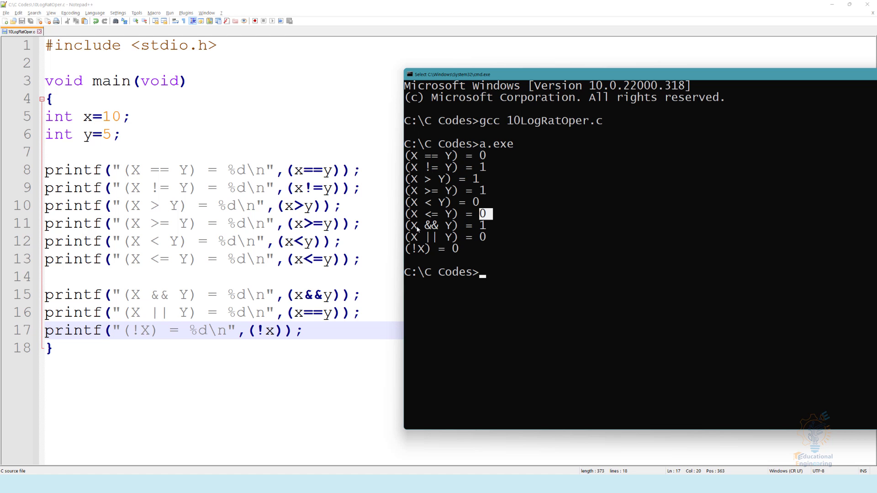
pyautogui.moveTo(451, 227)
pyautogui.write('c')
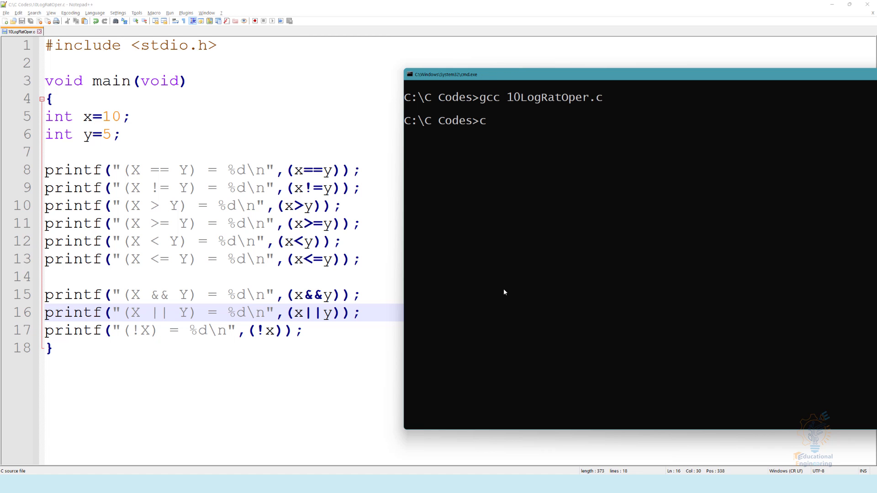
# Run a.exe and check that (X || Y) now prints 1
pyautogui.write('a.exe')
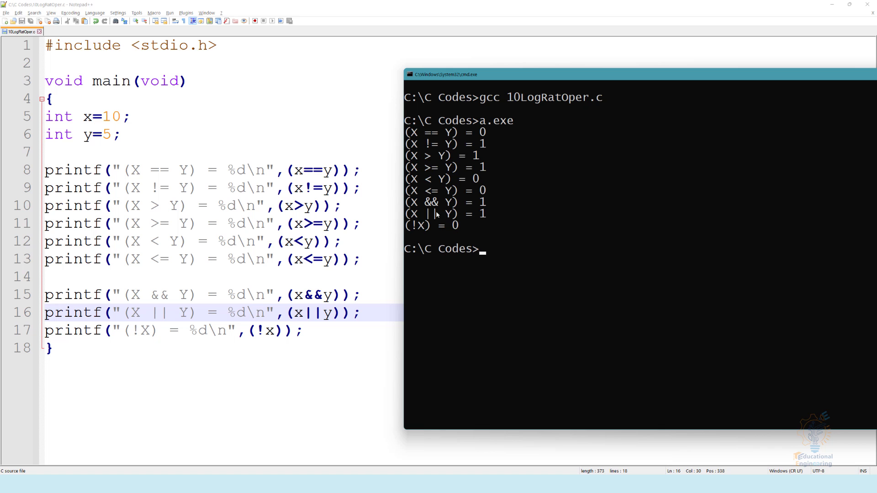
pyautogui.click(411, 214)
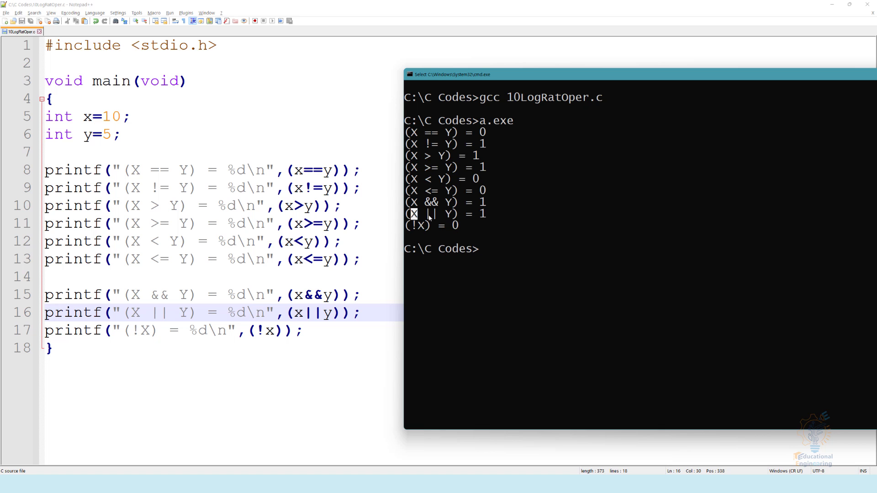